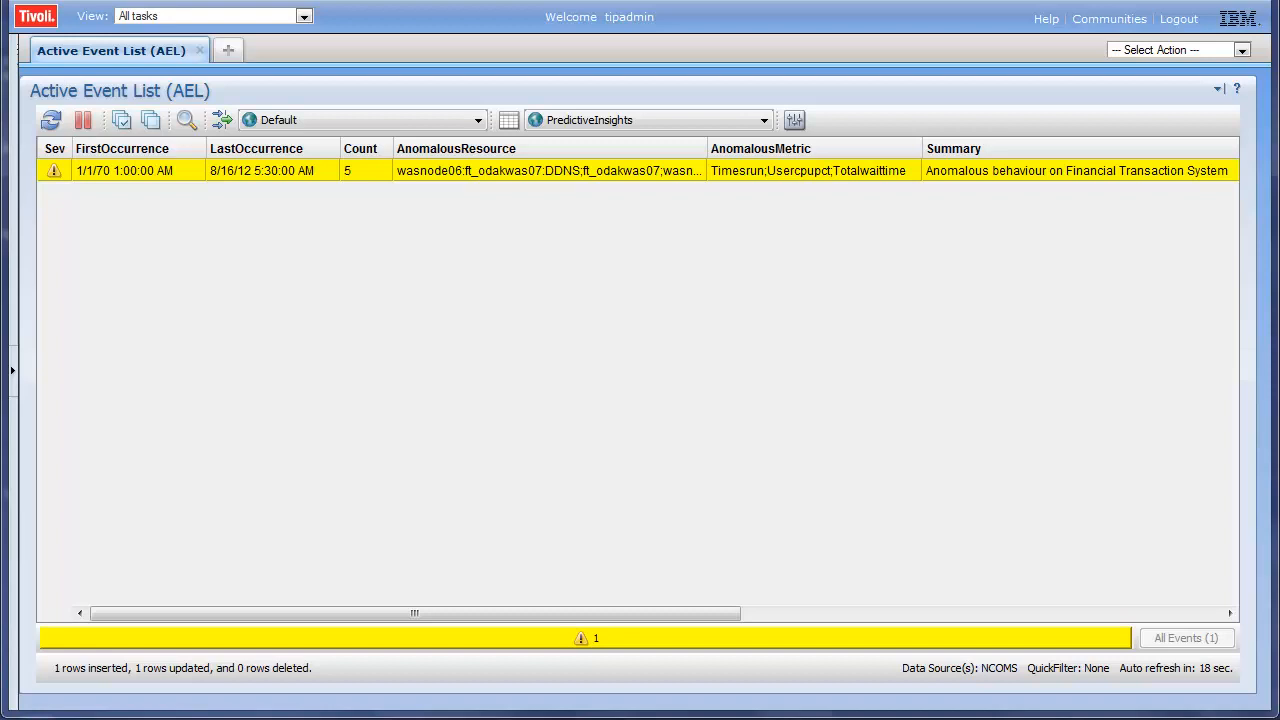
mouse_move(880, 170)
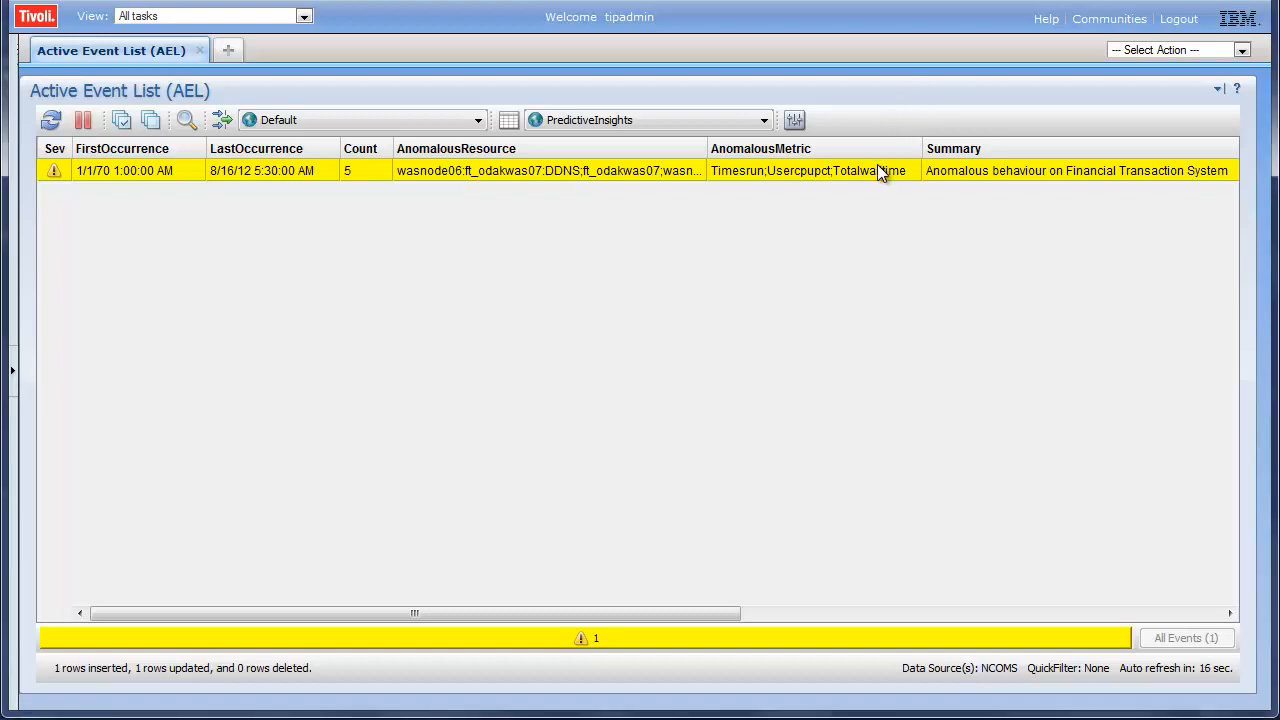
Bring up the action menu for the Financial Transaction System anomaly event row
right_click(880, 170)
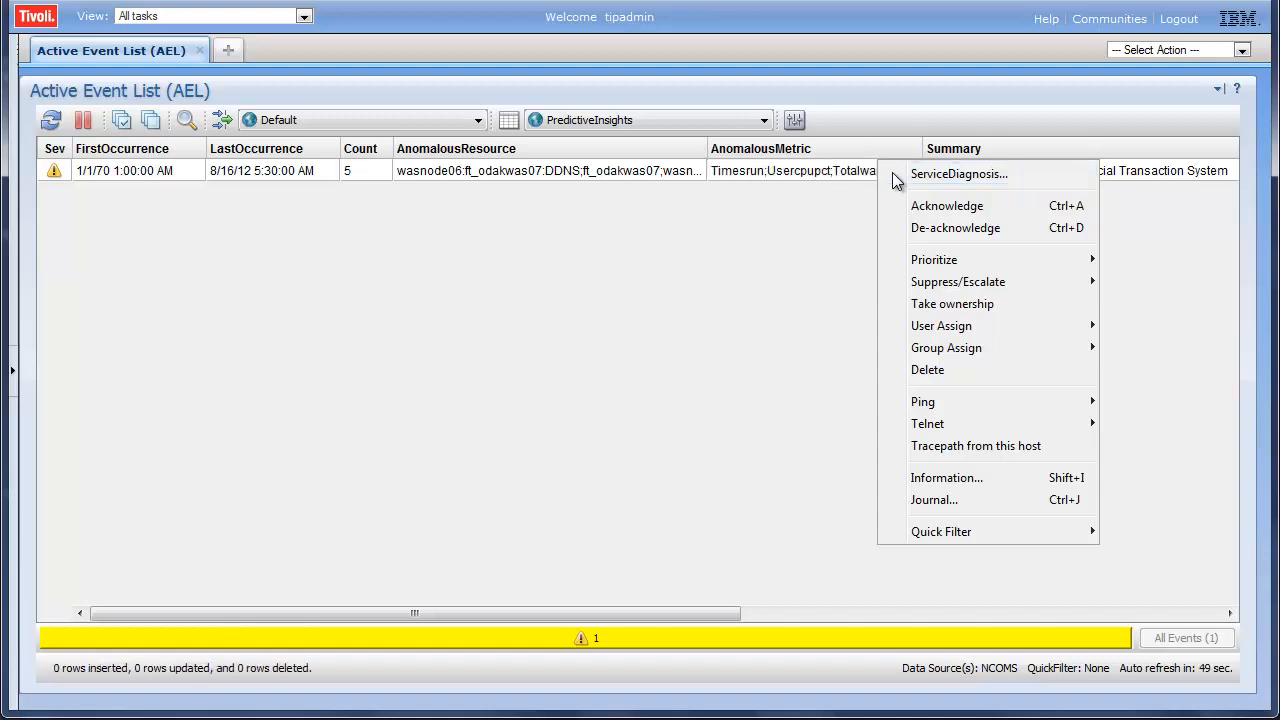
Launch ServiceDiagnosis for the anomaly and zoom the chart into the 8/15–8/16 anomaly window
left_click(958, 172)
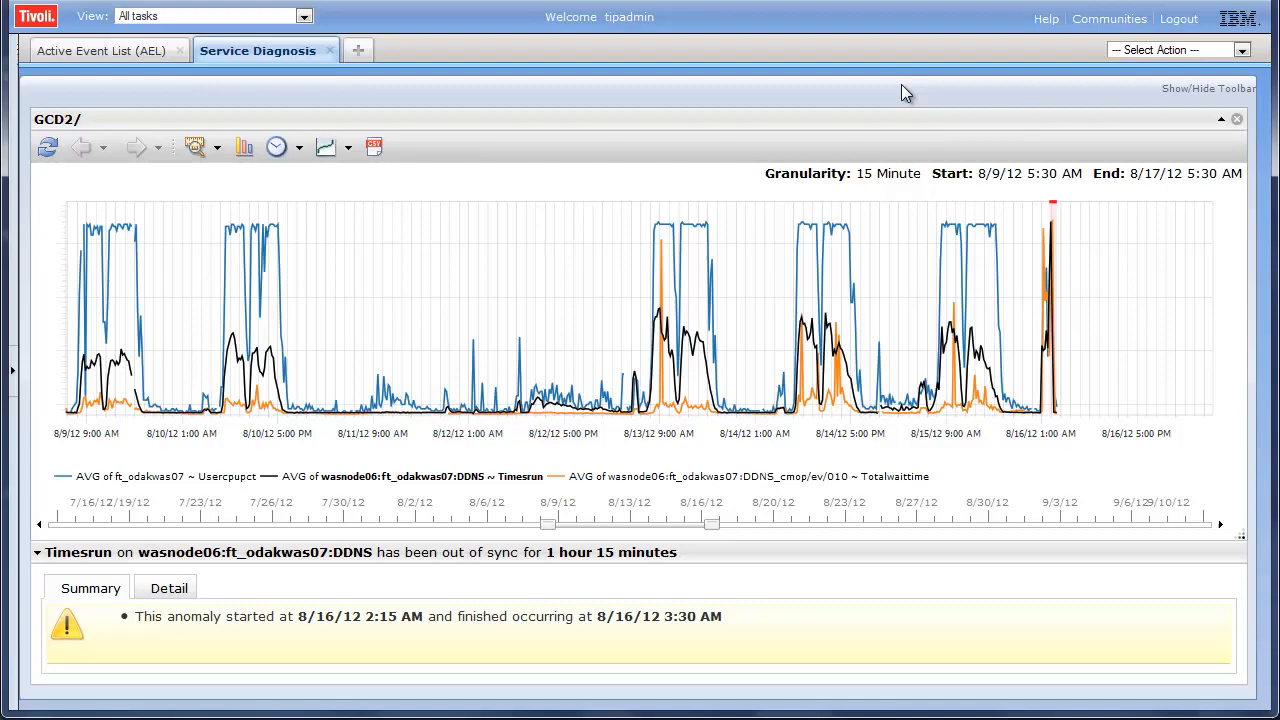
mouse_move(850, 24)
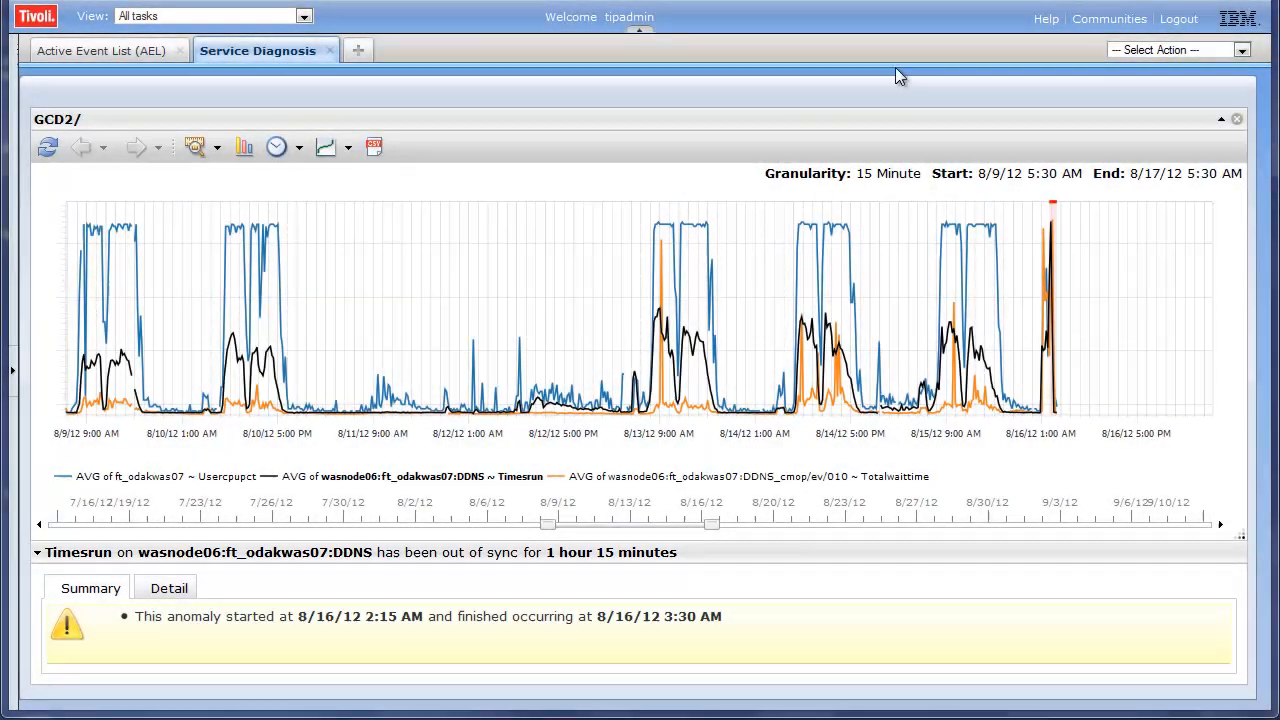
left_click_drag(908, 200, 1084, 418)
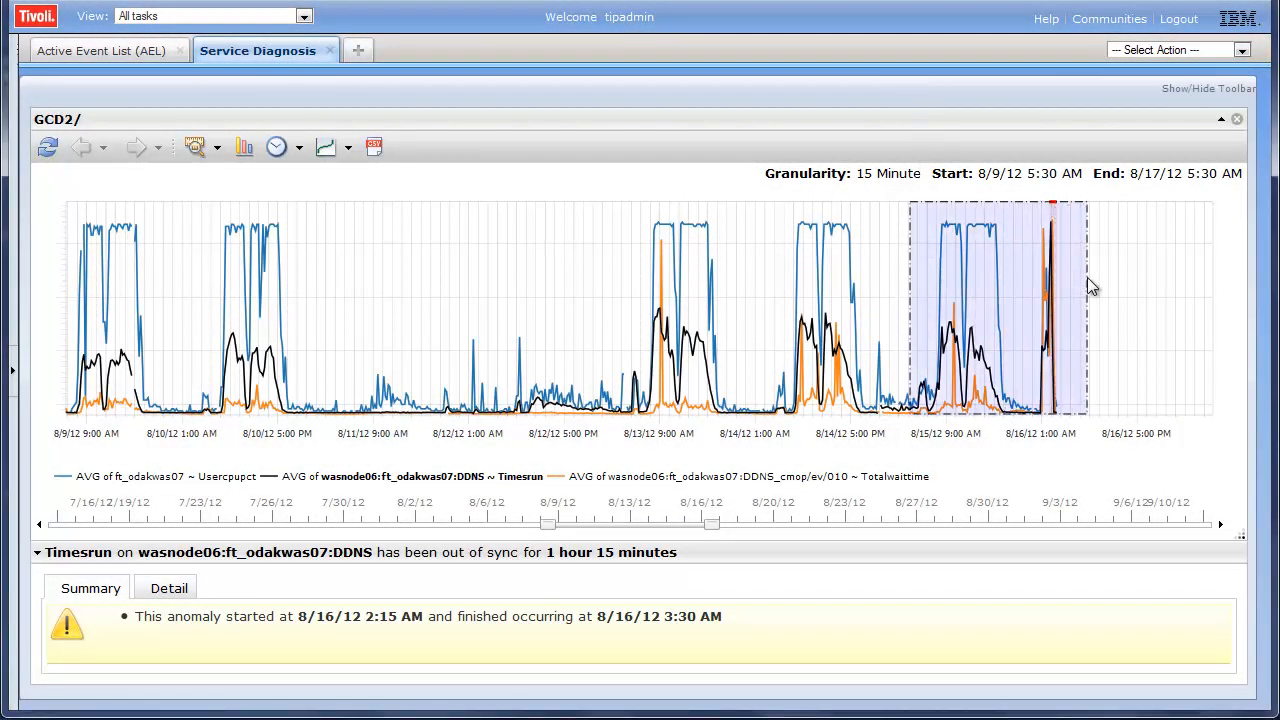